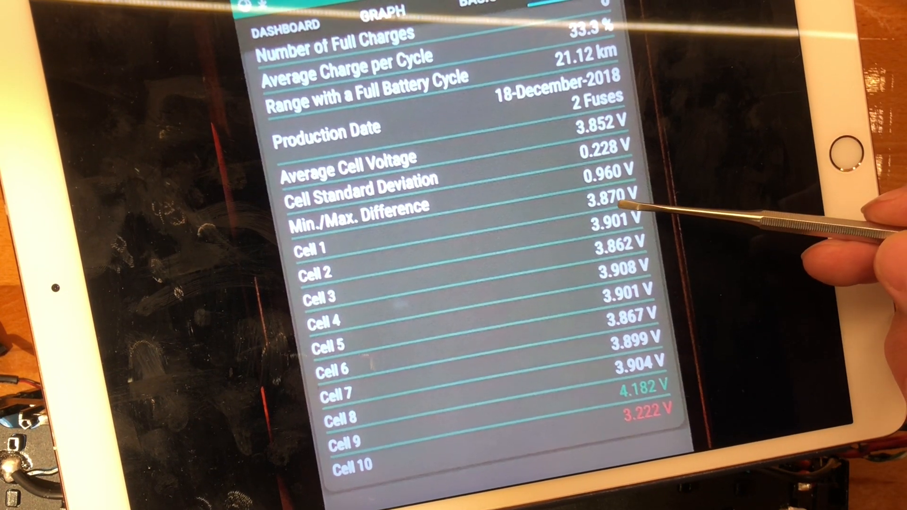
pyautogui.moveTo(636, 237)
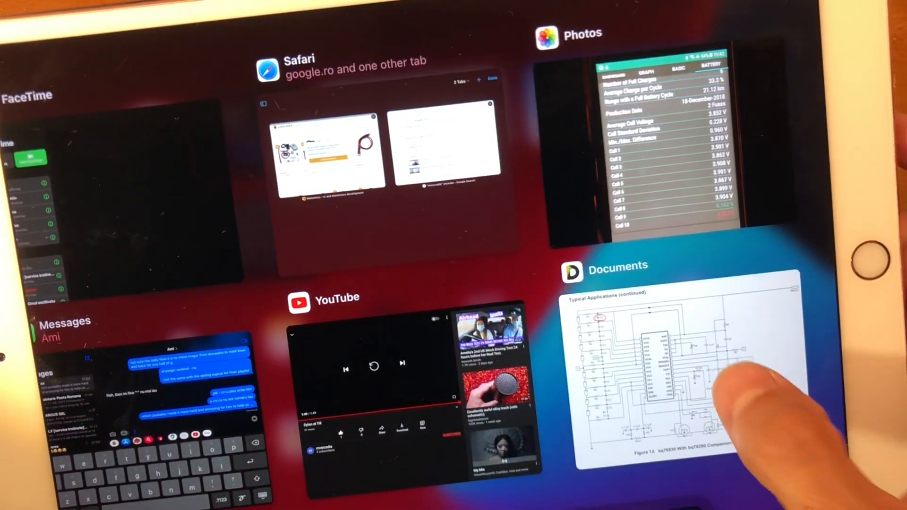
pyautogui.click(682, 376)
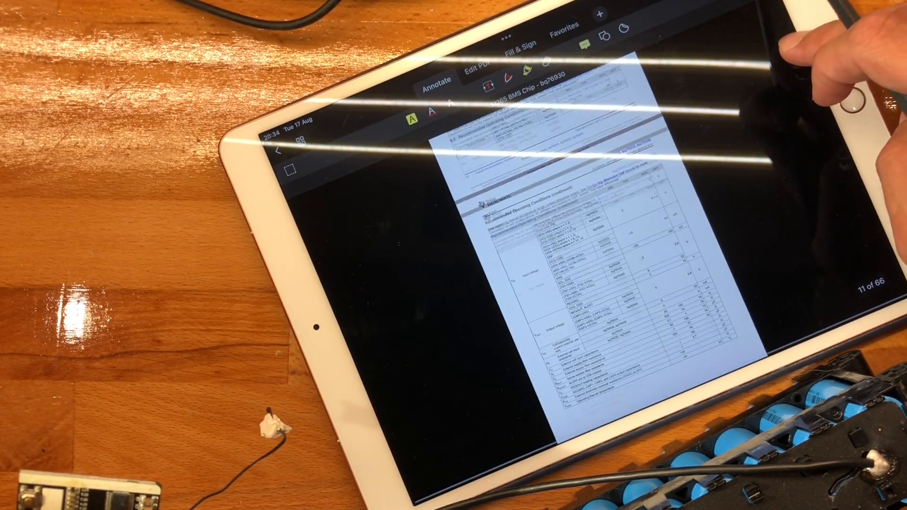
# Scroll the bq76930 datasheet from page 11 back to page 8 to reach the chip pin diagram
pyautogui.scroll(-3)
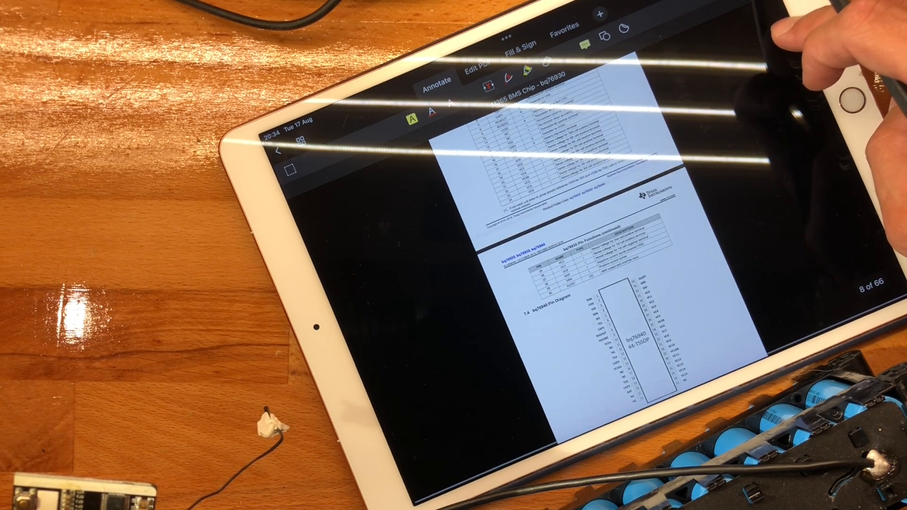